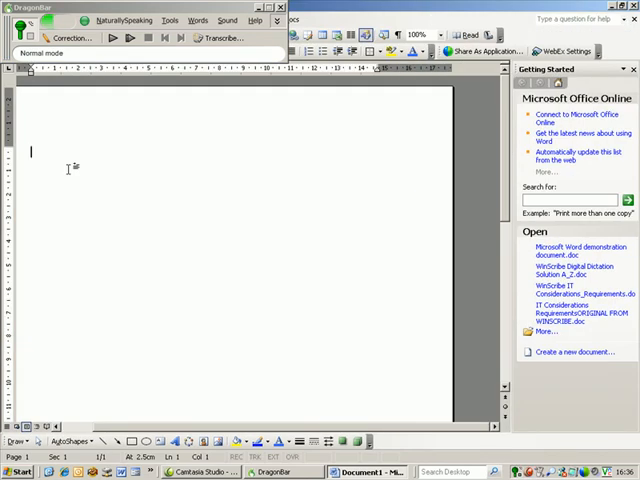
Dictate the title 'Using Dragon NaturallySpeaking version 10 in Microsoft Word' and select the line
{"action": "type", "text": "Using Dragon NaturallySpeaking version 10 in Microsoft Word"}
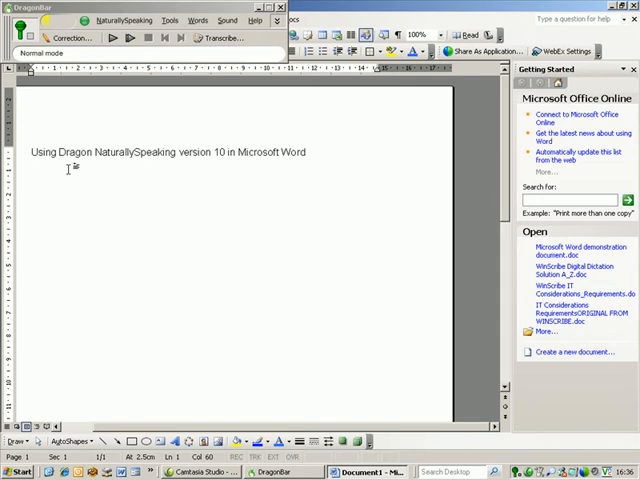
{"action": "triple_click", "coordinate": [170, 152]}
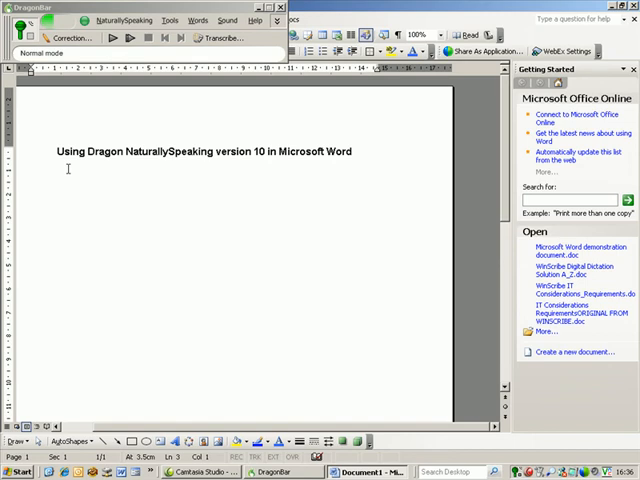
Dictate paragraphs on quick training, how computers understand speech, and word-frequency tracking
{"action": "type", "text": "Using Dragon NaturallySpeaking, after just a few minutes training I can start to produce documents up to 3 times faster than I can by typing."}
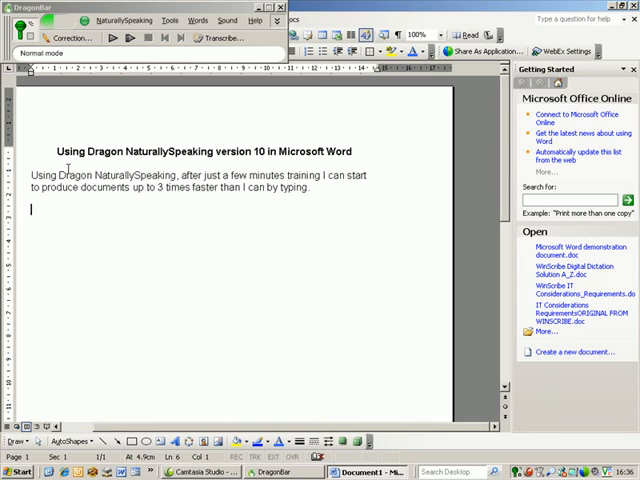
{"action": "type", "text": "You may be asking yourself \"how can a computer understand what I'm saying"}
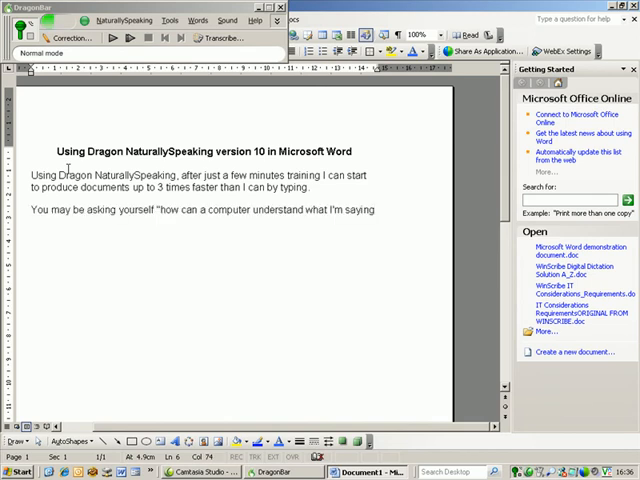
{"action": "type", "text": "saying?\""}
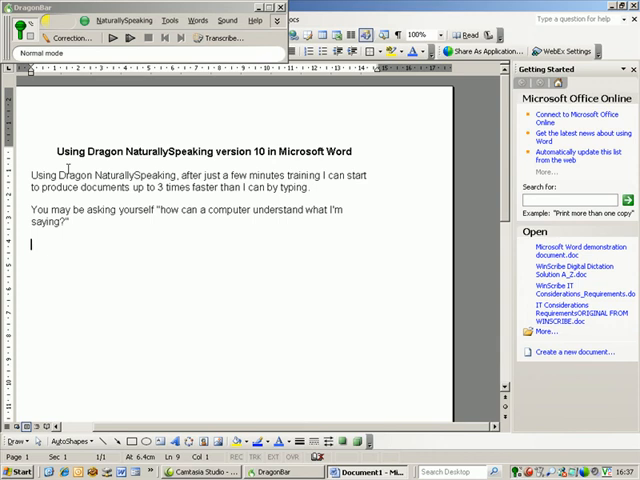
{"action": "type", "text": "Speech recognition programs don't understand what words mean, so they"}
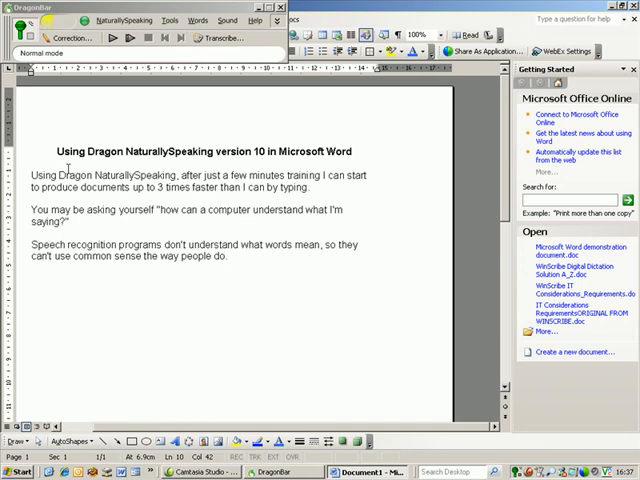
{"action": "type", "text": "Instead they keep track of how frequently words occur by themselves and in the context of other words."}
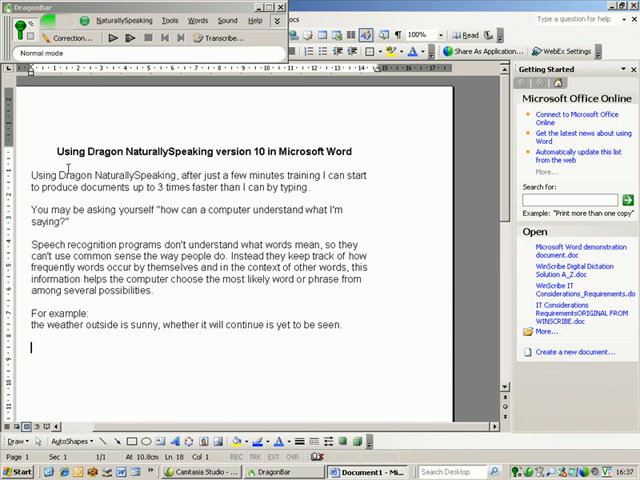
Dictate the line 'To find out more about our speech recognition could benefit you'
{"action": "type", "text": "To find out more about our speech recognition could benefit you"}
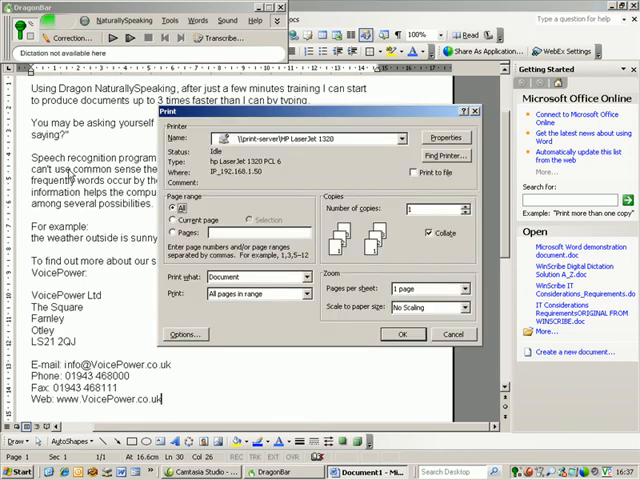
{"action": "left_click", "coordinate": [402, 334]}
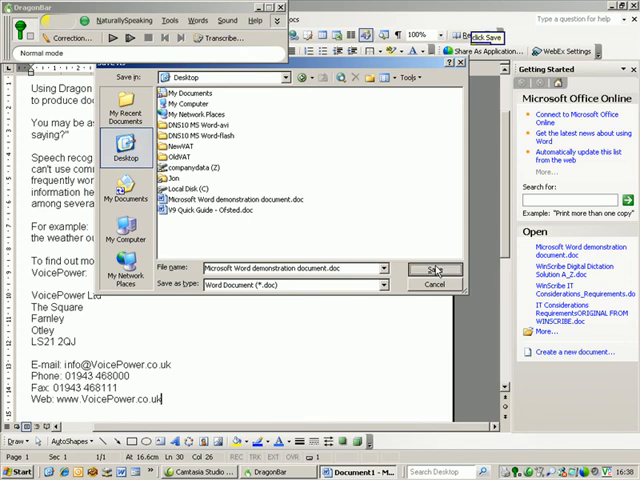
Save 'Microsoft Word demonstration document' to the Desktop
{"action": "left_click", "coordinate": [436, 270]}
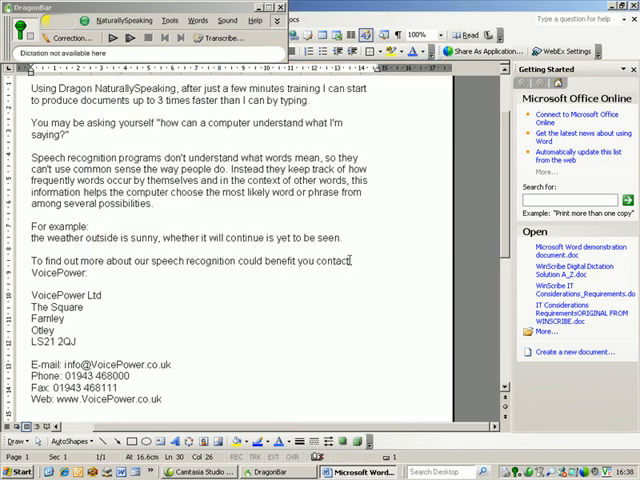